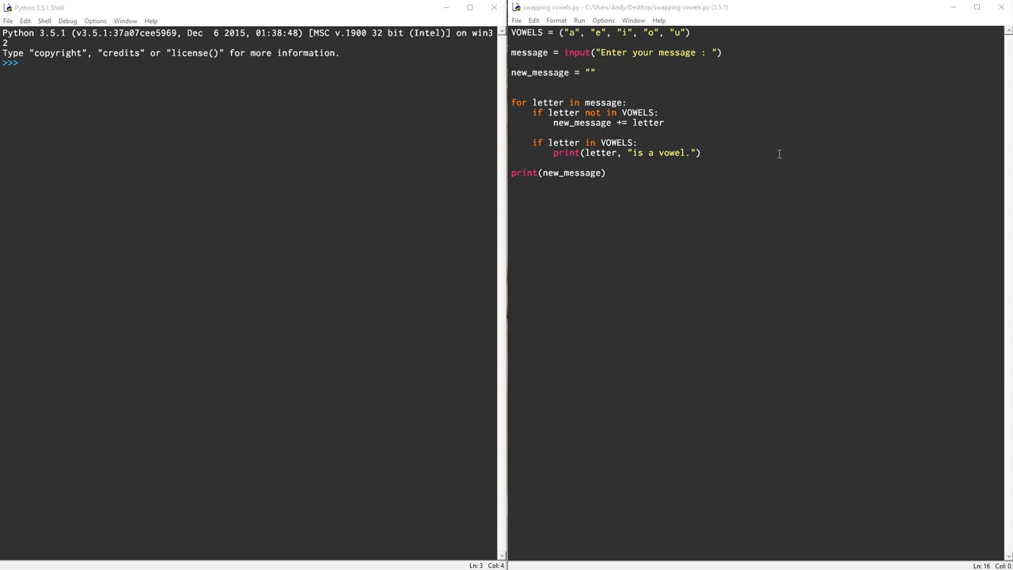
{"action": "mouse_move", "coordinate": [712, 66]}
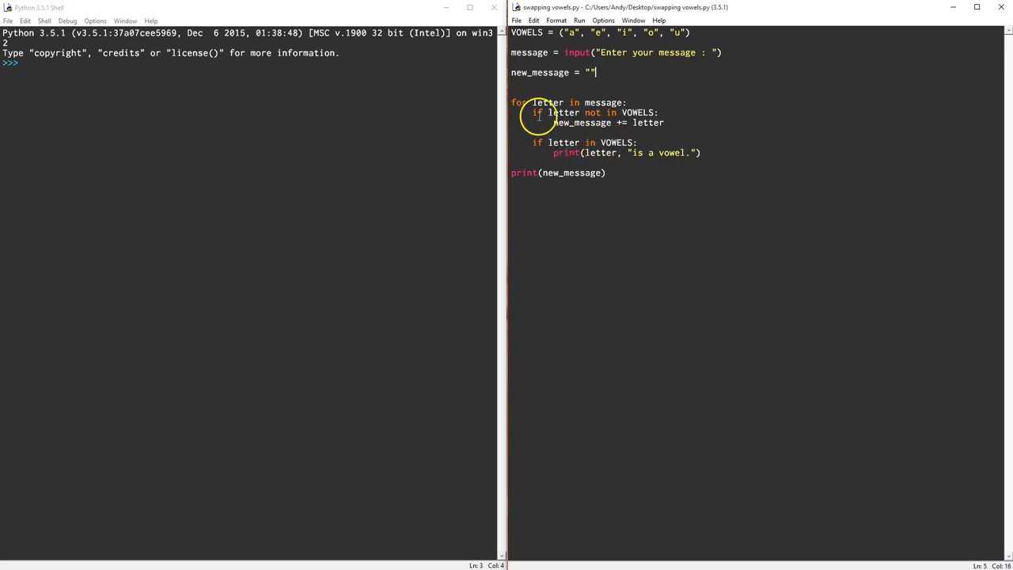
{"action": "mouse_move", "coordinate": [668, 142]}
{"action": "type", "text": "else:"}
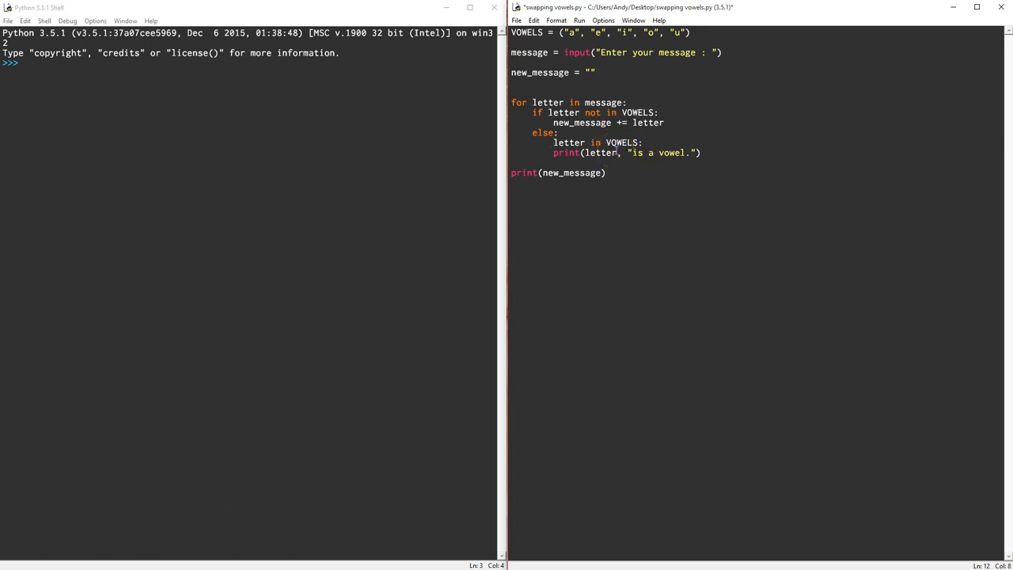
Step: Delete the leftover vowel condition and print, and begin 'new_message +=' under else
{"action": "double_click", "coordinate": [598, 142]}
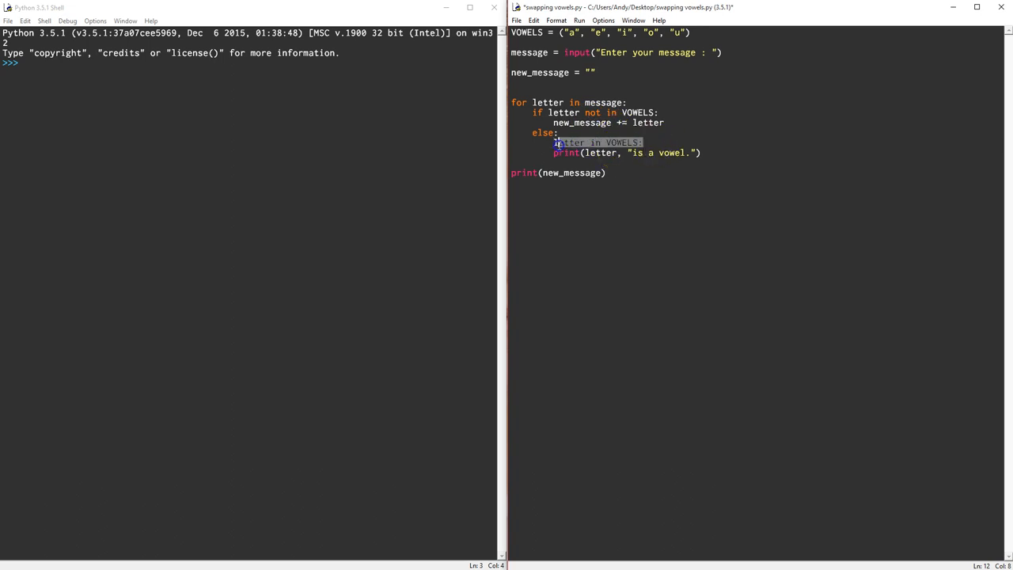
{"action": "key", "text": "Delete"}
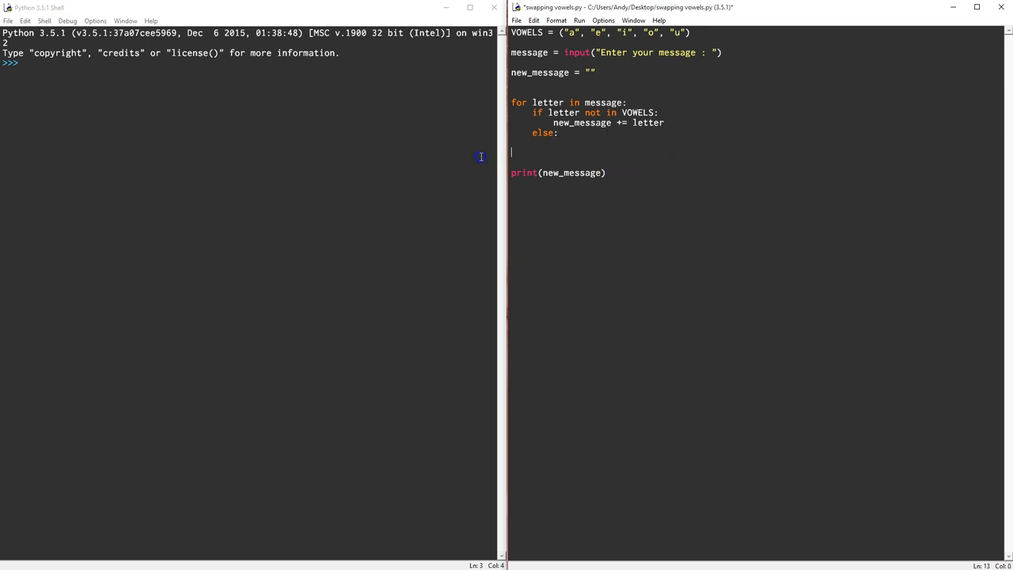
{"action": "type", "text": "new"}
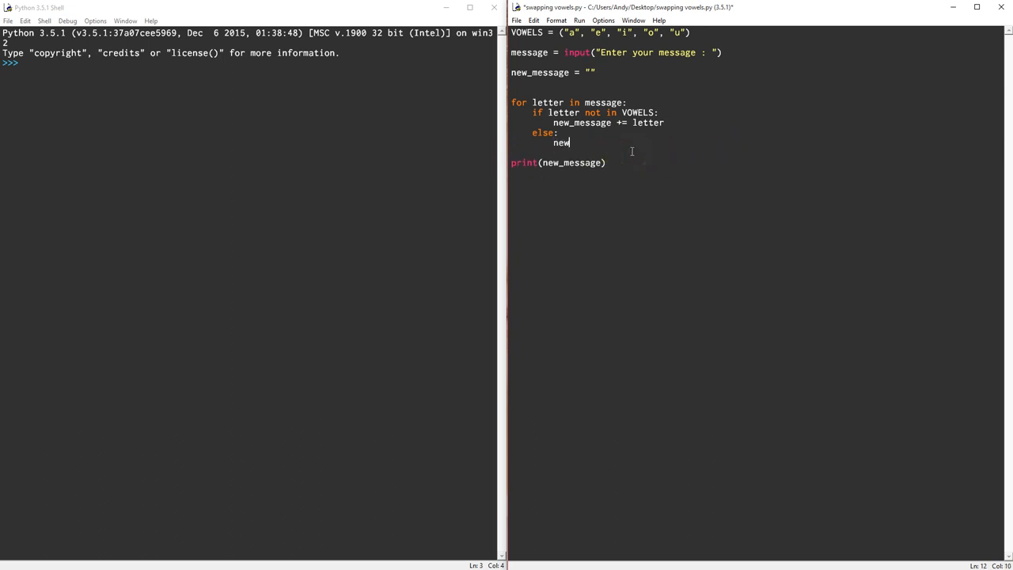
{"action": "type", "text": "_message +"}
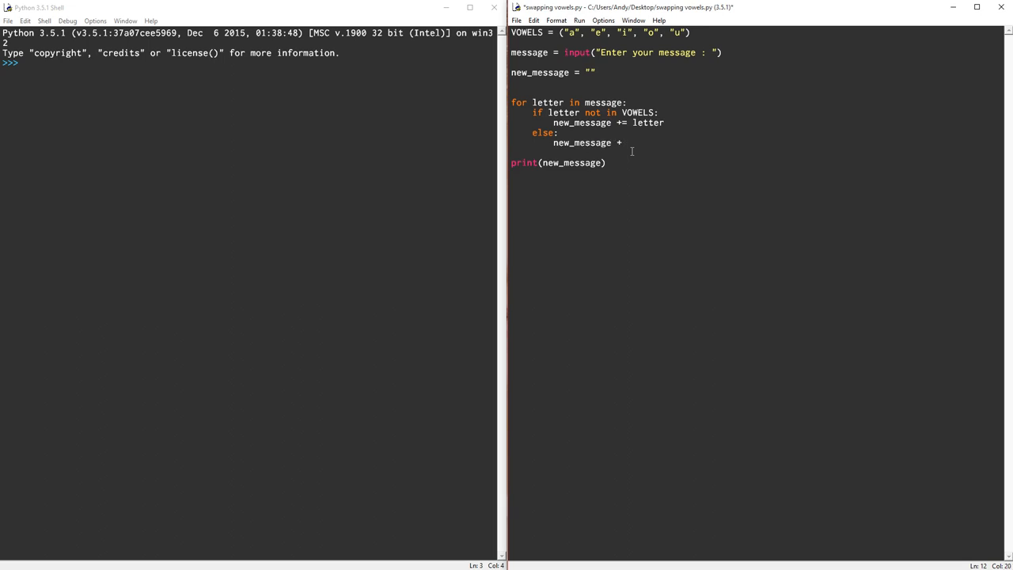
{"action": "type", "text": "="}
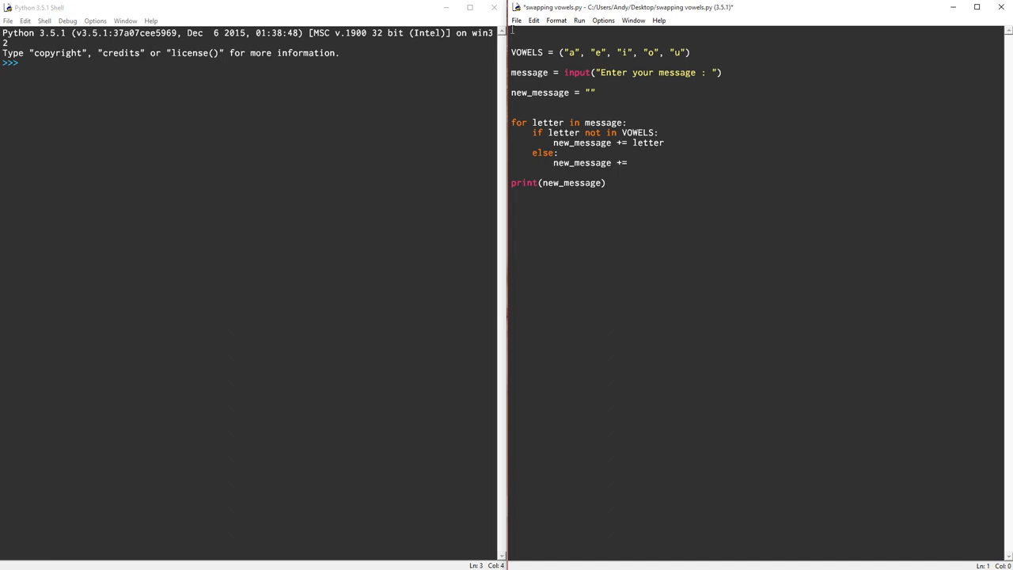
Step: Add 'import random' at the top and complete 'new_message += random.choice(VOWELS)', then save
{"action": "type", "text": "import"}
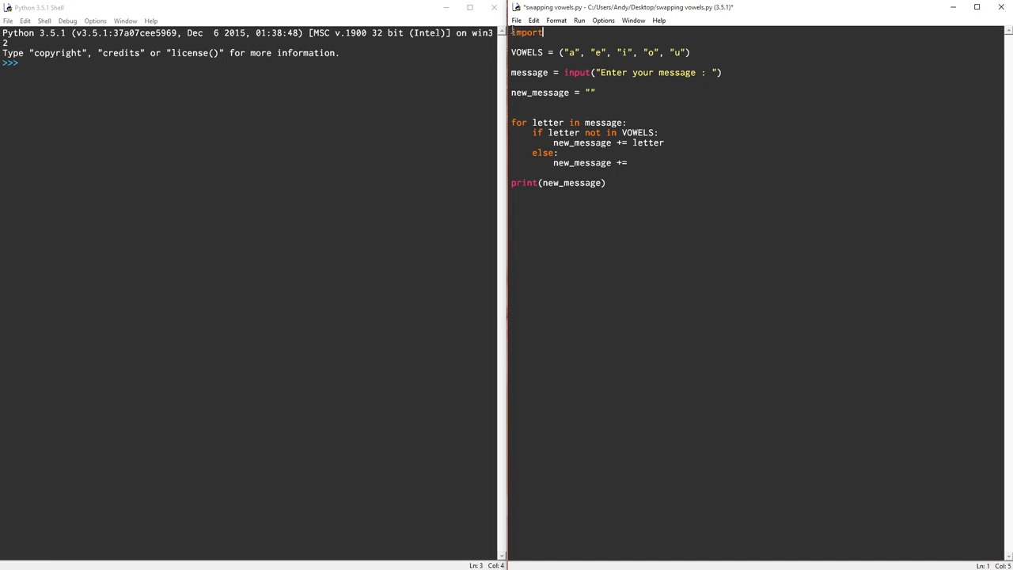
{"action": "type", "text": "random"}
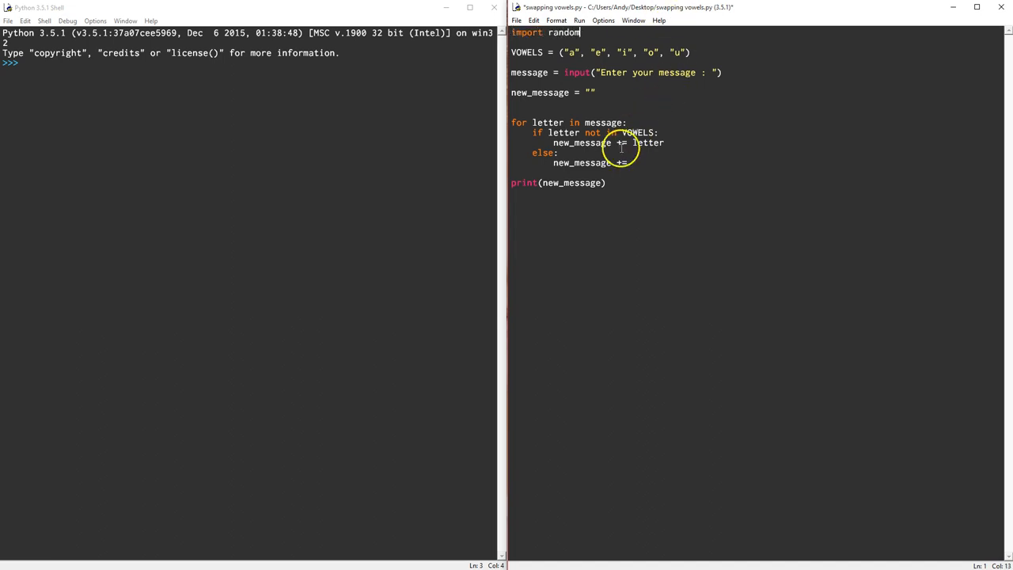
{"action": "type", "text": "ra"}
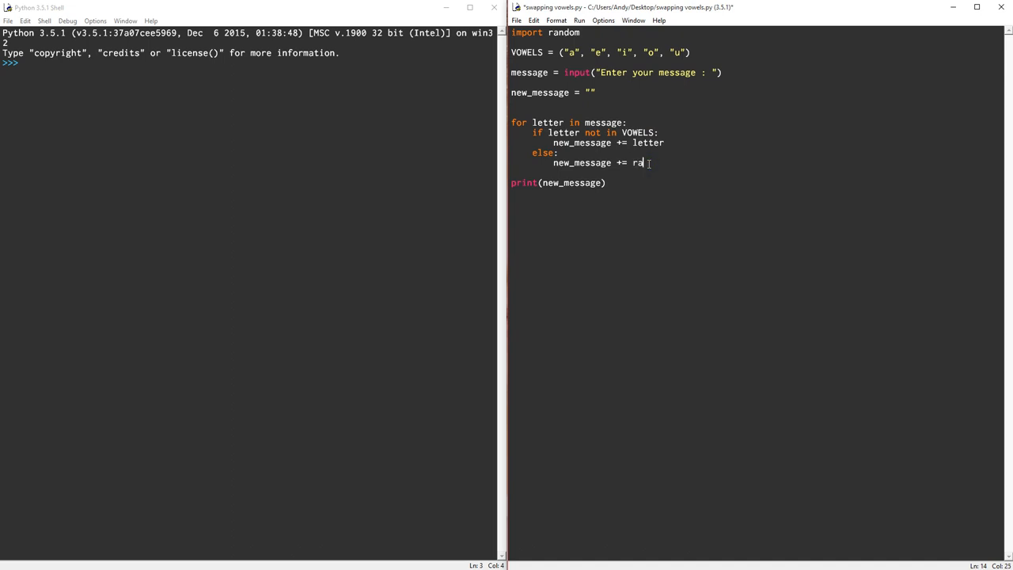
{"action": "type", "text": "ndom."}
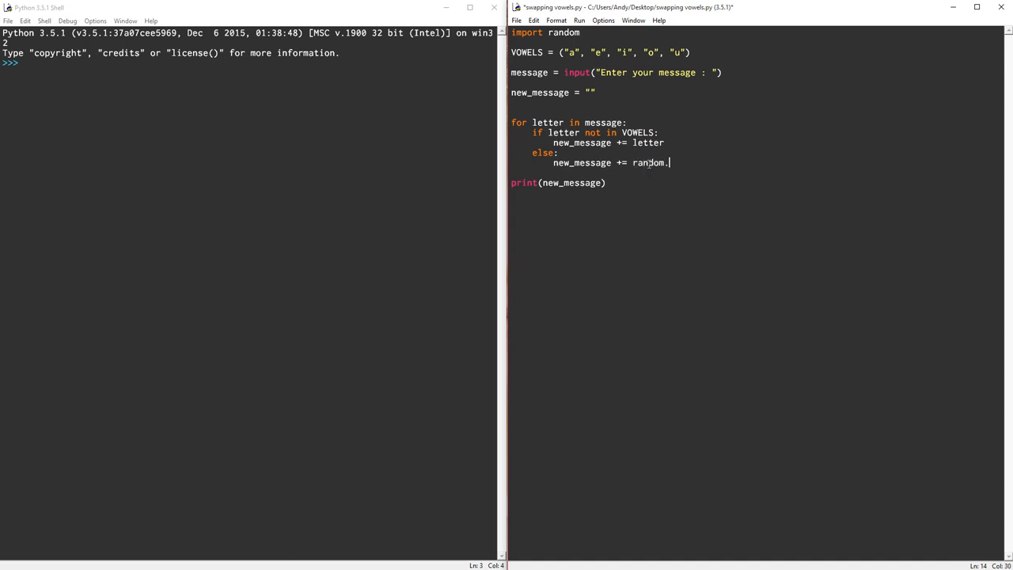
{"action": "key", "text": "backspace"}
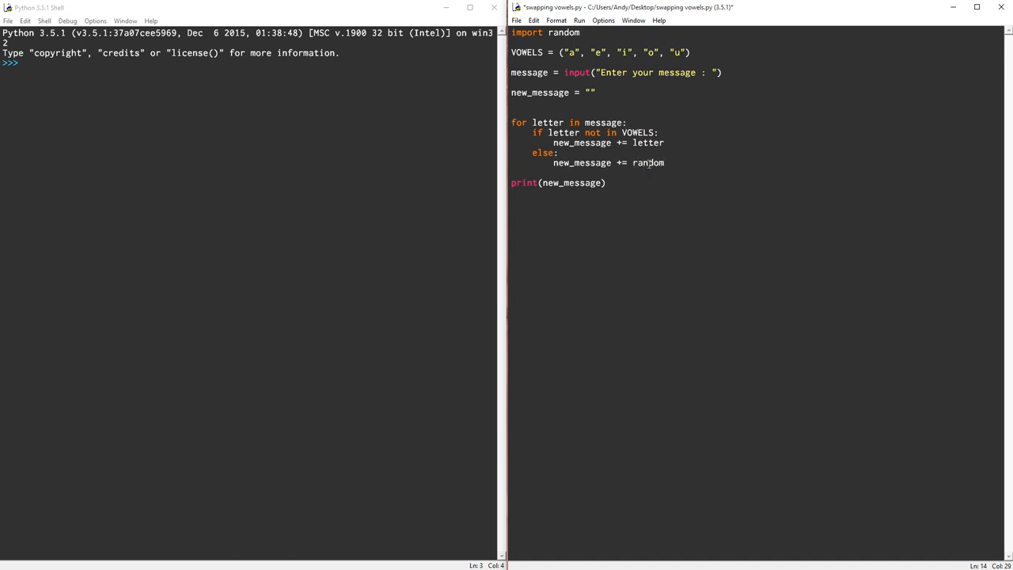
{"action": "type", "text": "."}
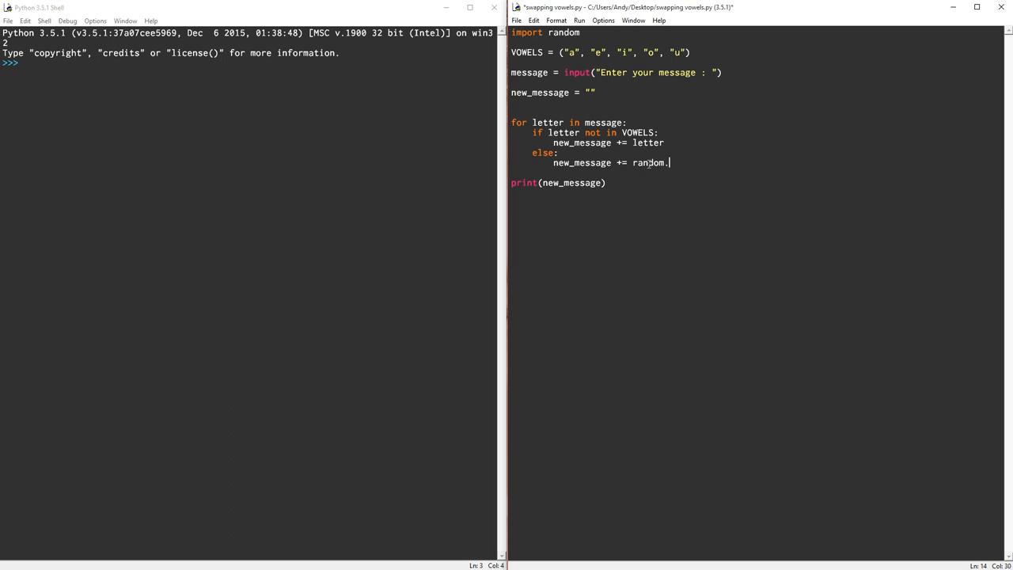
{"action": "type", "text": "choice("}
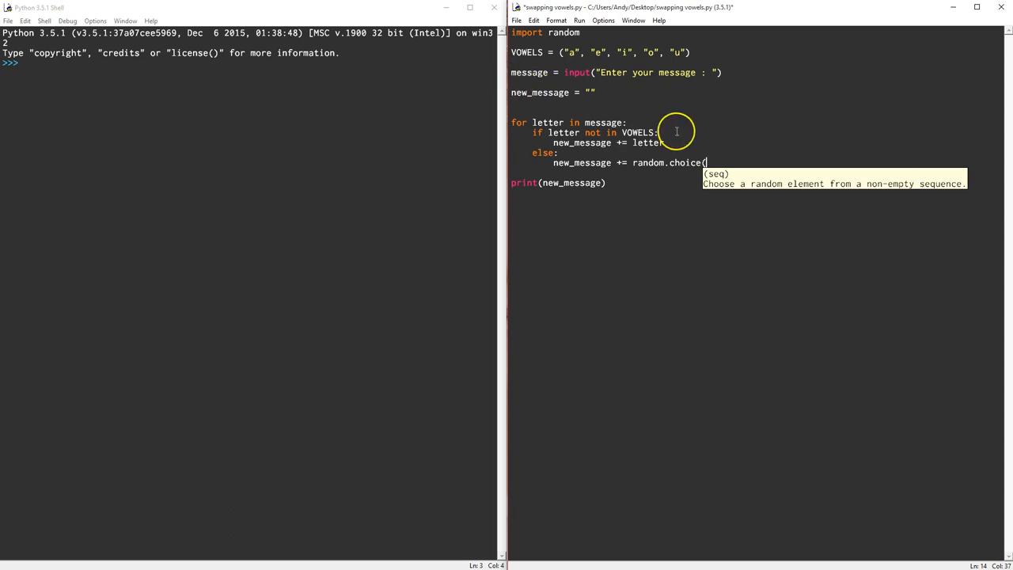
{"action": "type", "text": "VOWELS)"}
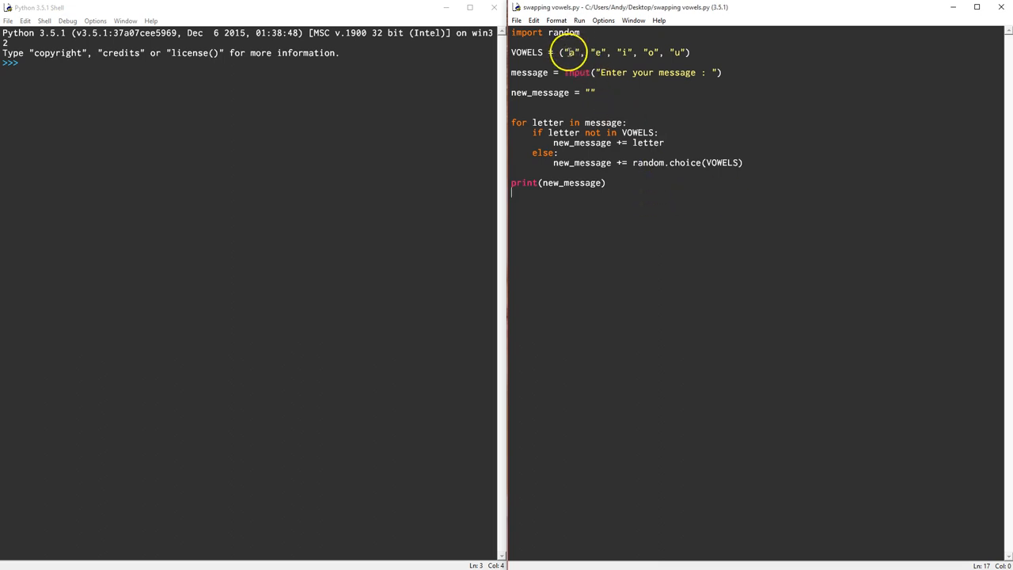
{"action": "mouse_move", "coordinate": [688, 205]}
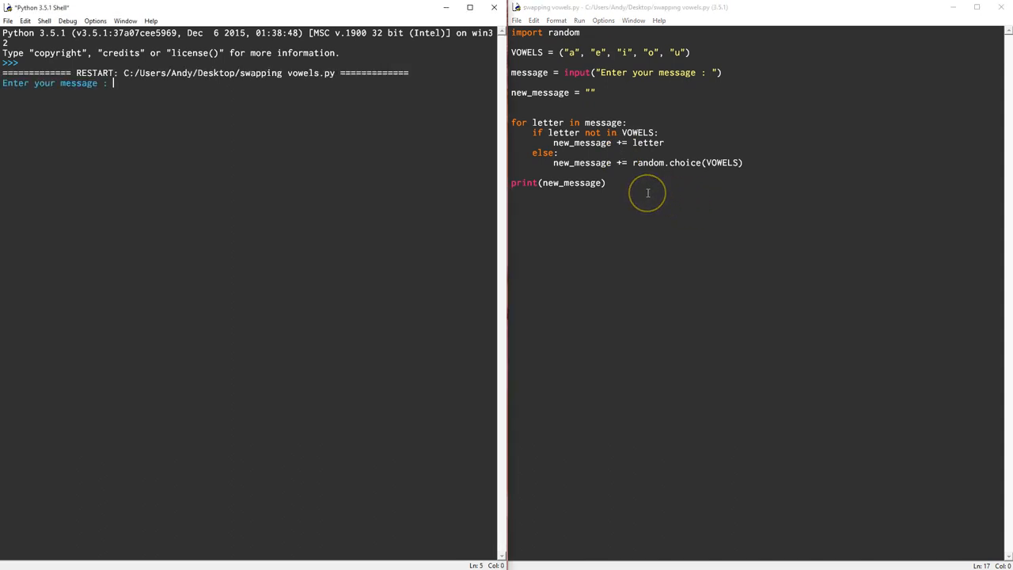
Step: Run the module and enter 'the quick brown fox jumped over the lazy dog' at the prompt
{"action": "type", "text": "the quick"}
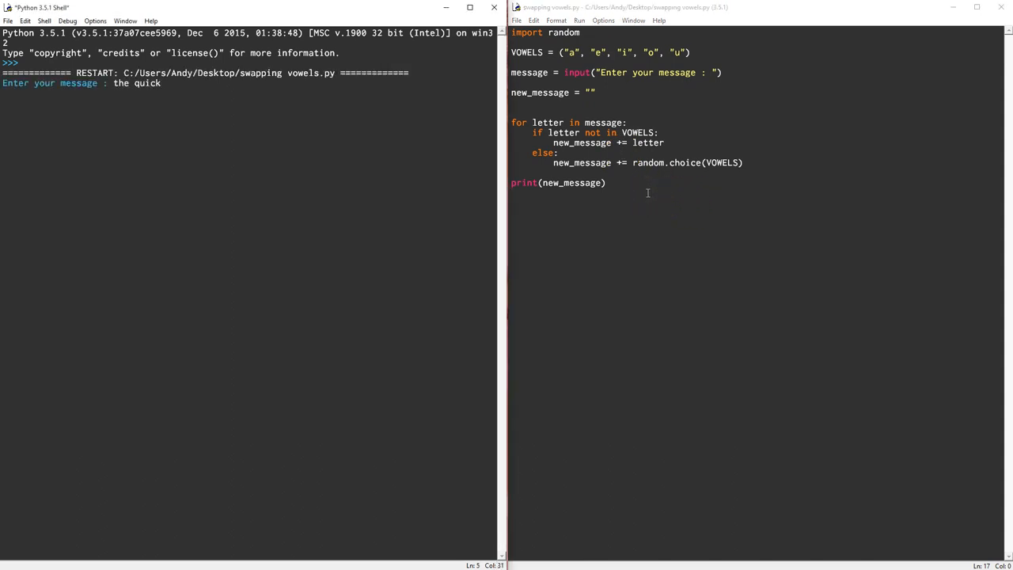
{"action": "type", "text": "brown fox jumped over t"}
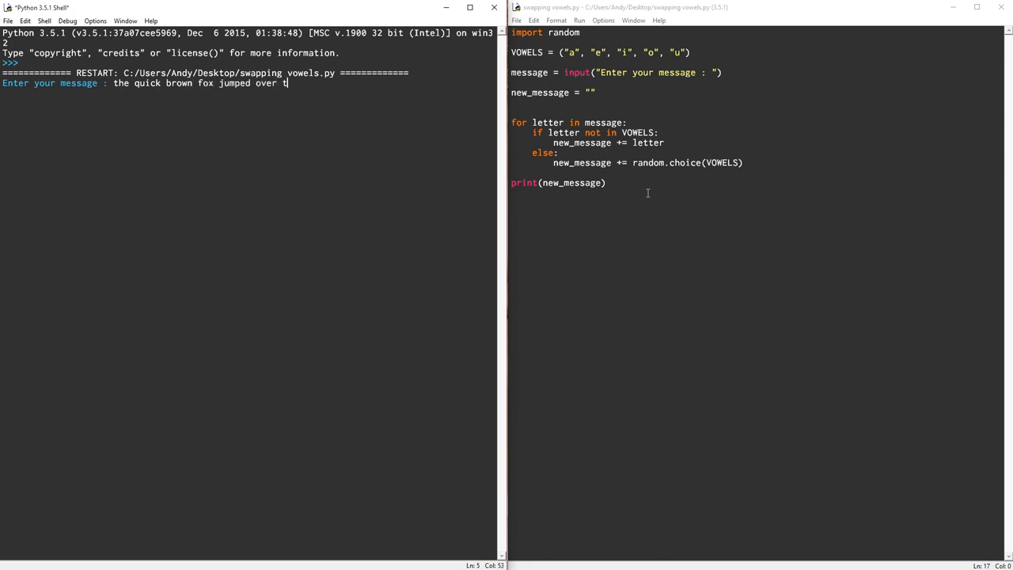
{"action": "type", "text": "he lazy dog"}
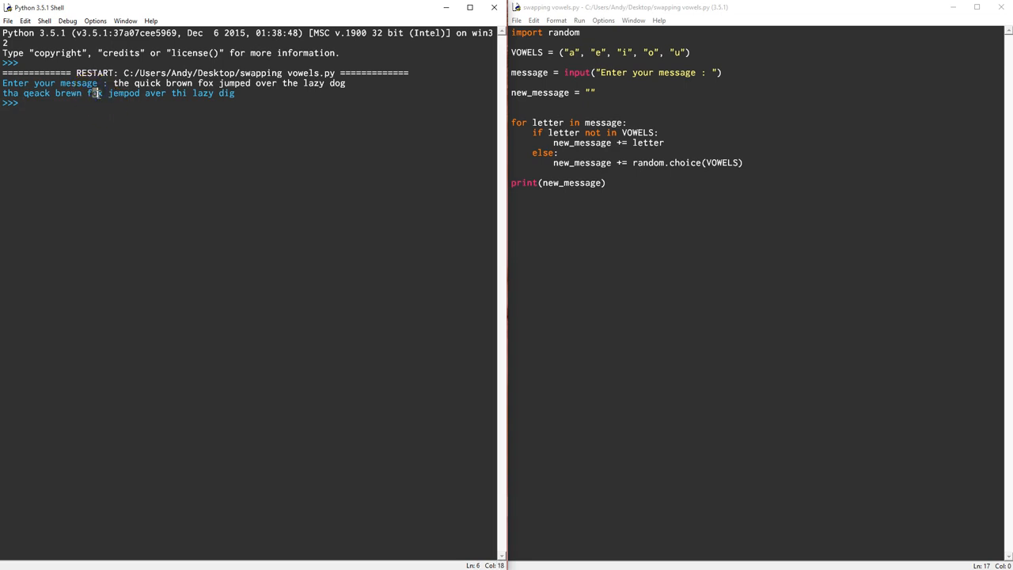
{"action": "mouse_move", "coordinate": [171, 98]}
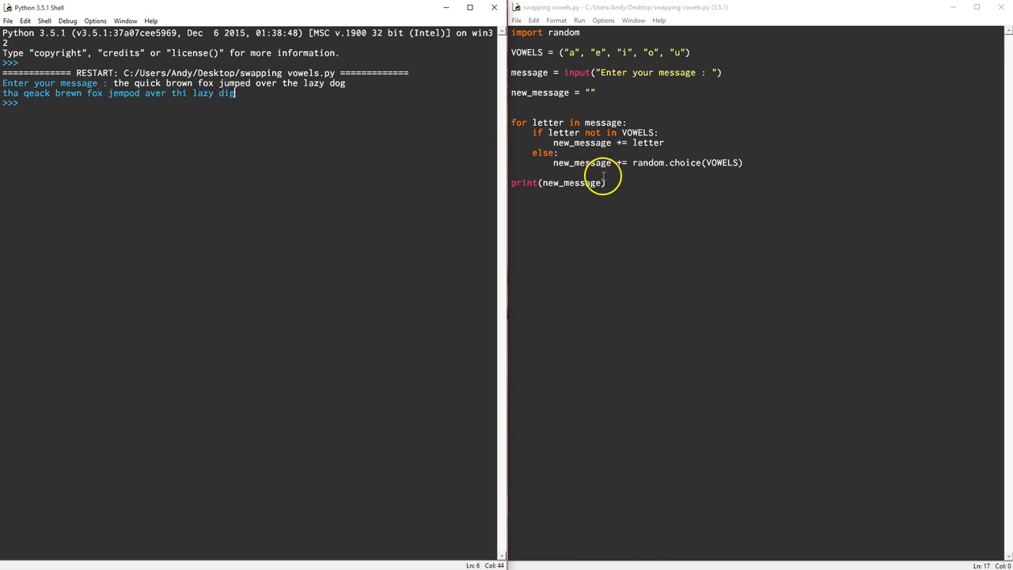
{"action": "mouse_move", "coordinate": [615, 171]}
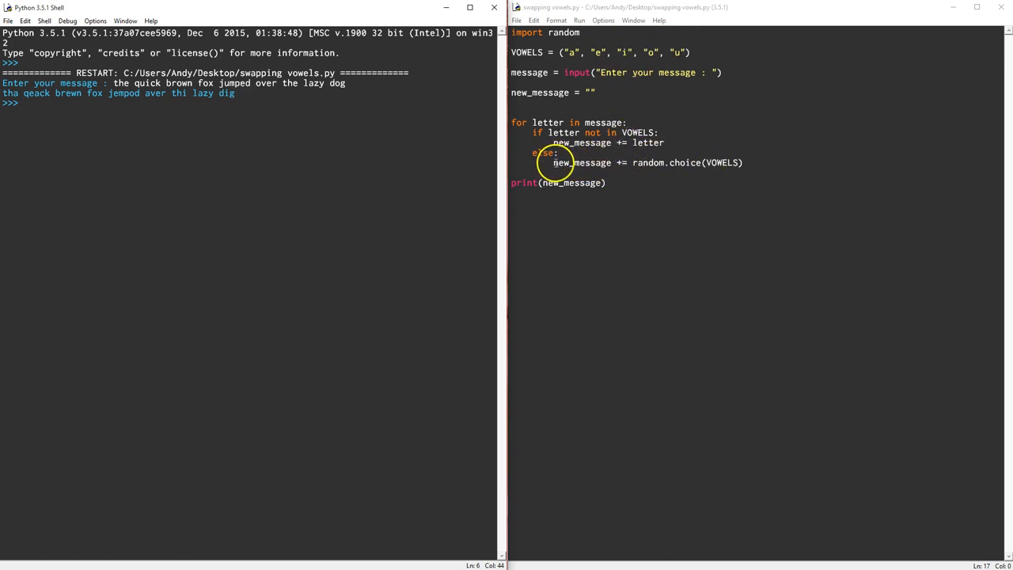
{"action": "mouse_move", "coordinate": [573, 58]}
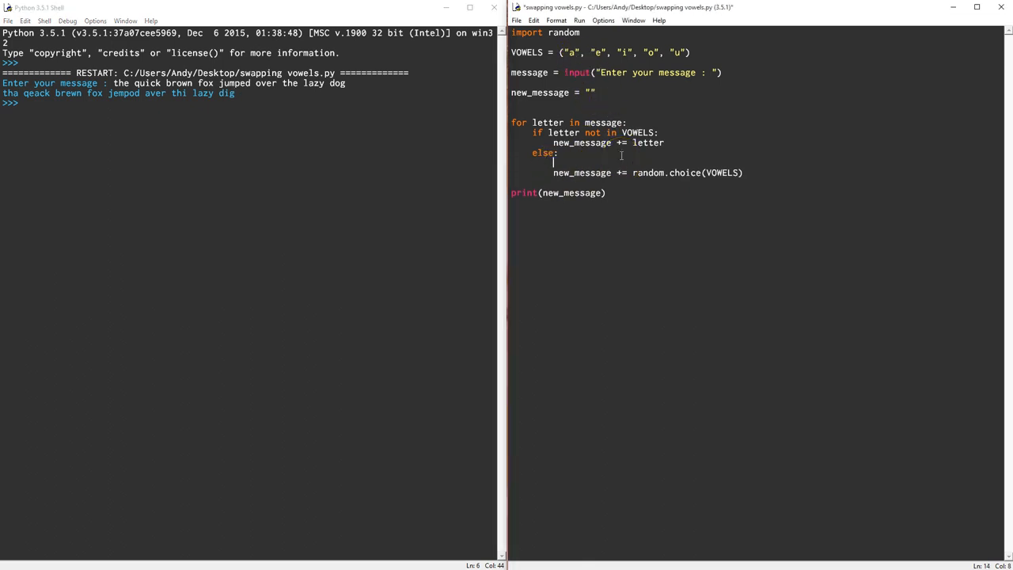
Step: Store random.choice(VOWELS) in temp and draft an 'if temp == letter:' check
{"action": "type", "text": "if"}
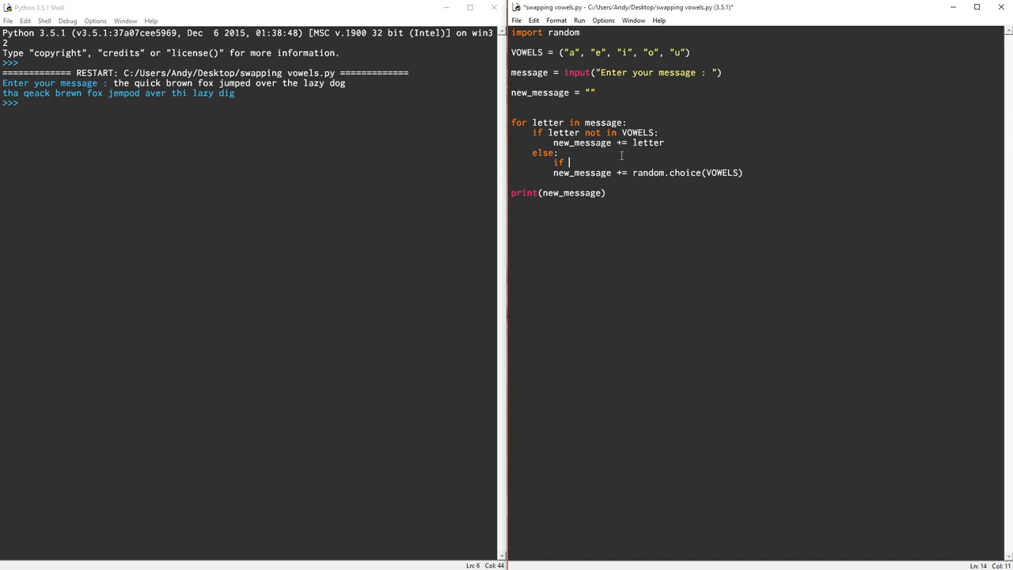
{"action": "key", "text": "Backspace"}
{"action": "type", "text": "temp ="}
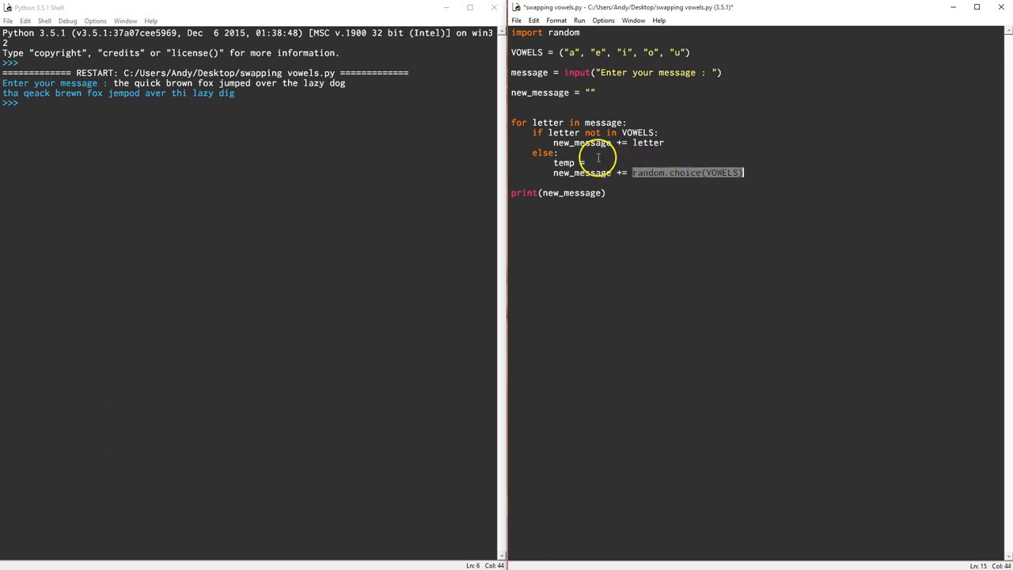
{"action": "type", "text": "random.choice(VOWELS)"}
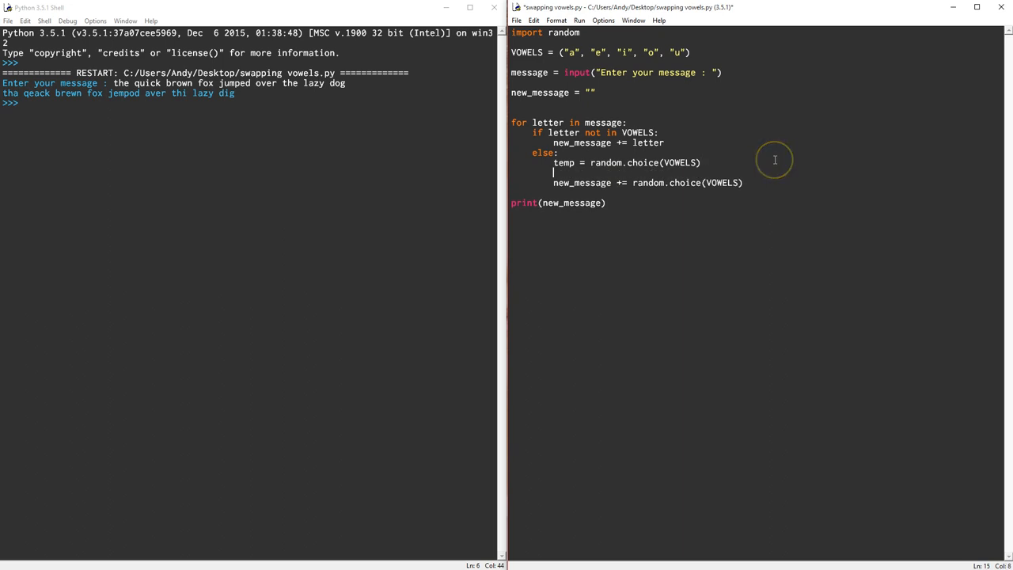
{"action": "type", "text": "if"}
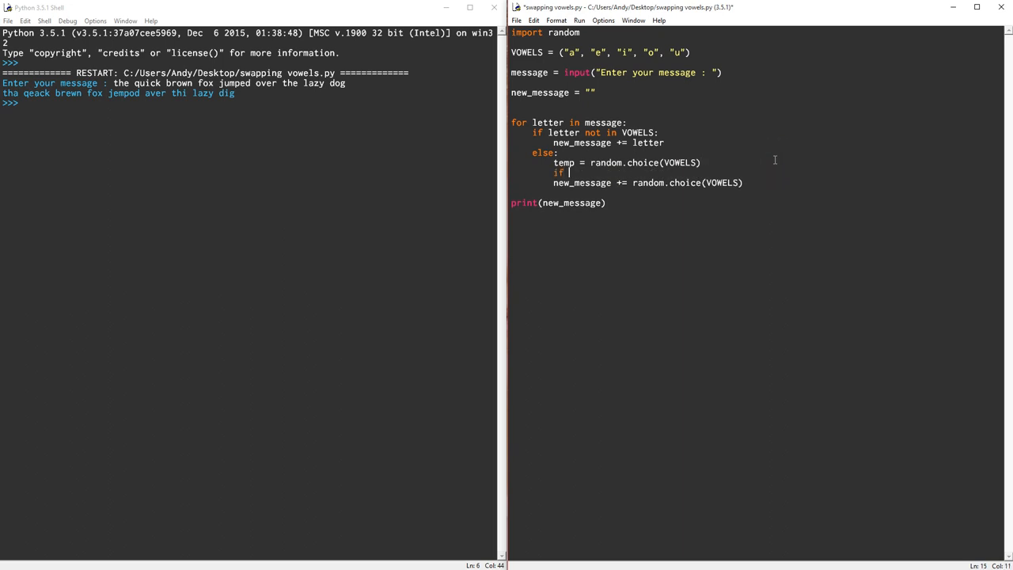
{"action": "type", "text": "temp ="}
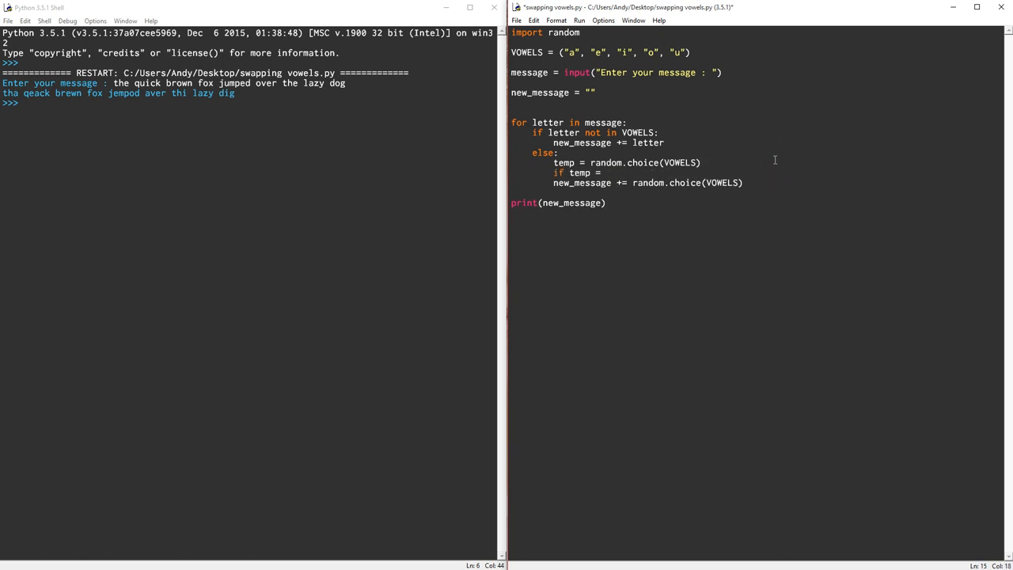
{"action": "type", "text": "=="}
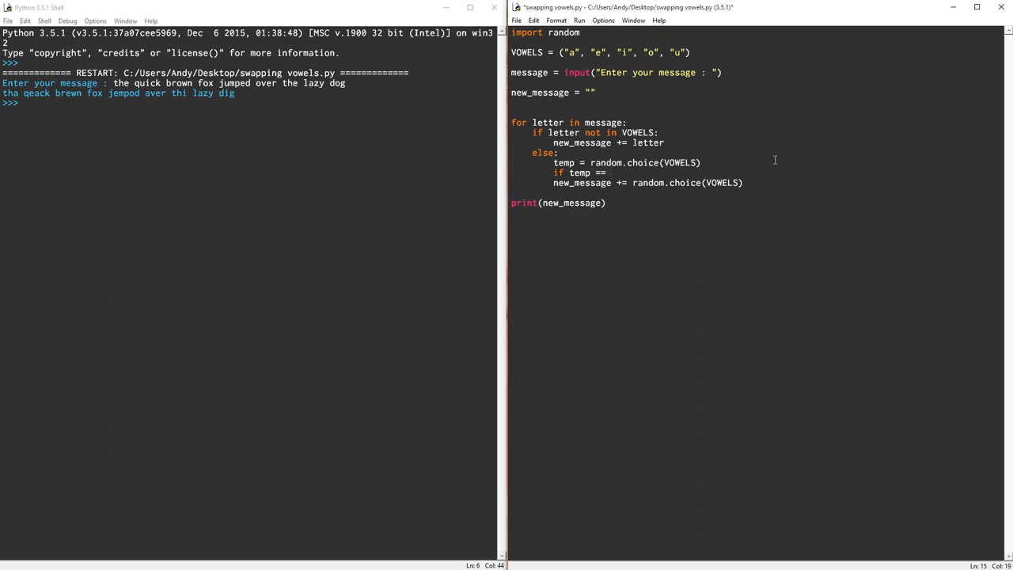
{"action": "type", "text": "letter:"}
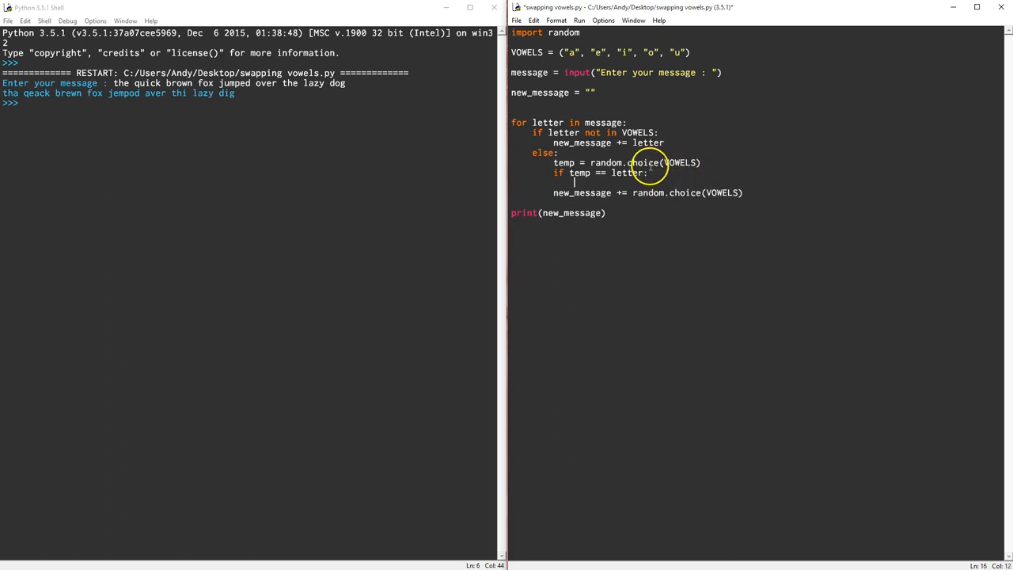
{"action": "mouse_move", "coordinate": [551, 166]}
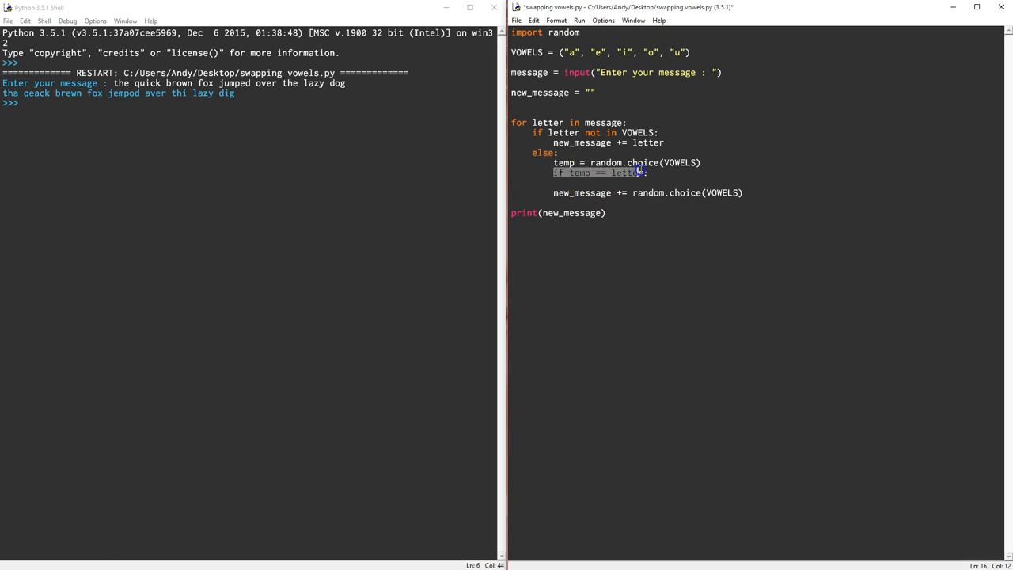
Step: Turn the check into 'while temp != letter:' re-picking temp, and add 'else:' before the append
{"action": "type", "text": "while"}
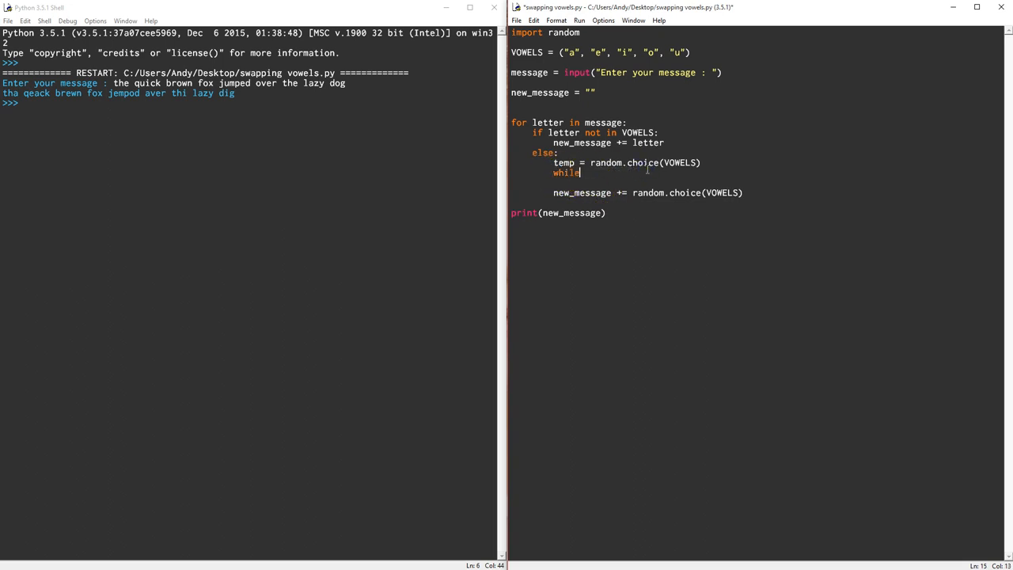
{"action": "type", "text": "temp"}
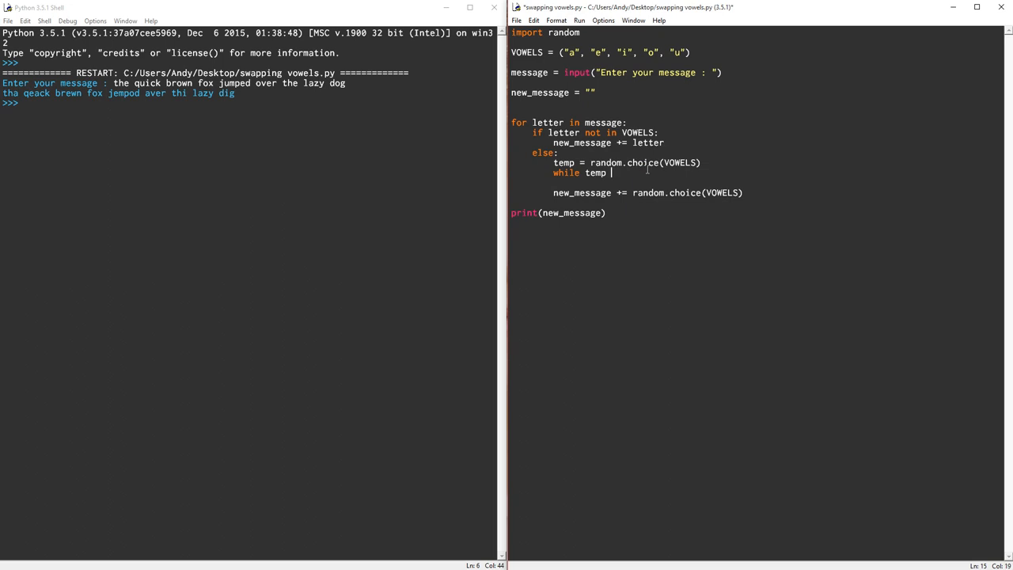
{"action": "type", "text": "!="}
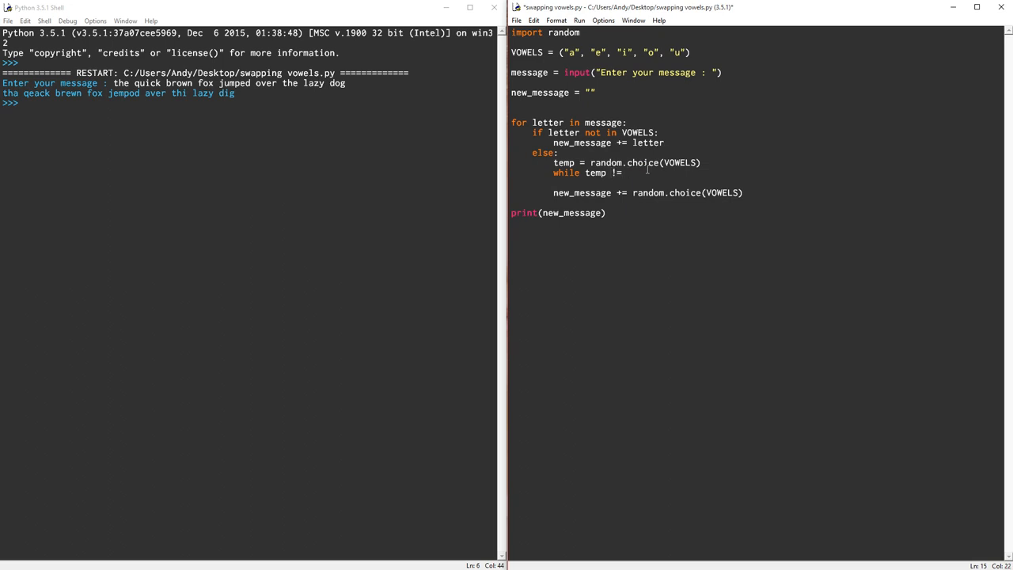
{"action": "type", "text": "letter:"}
{"action": "left_click", "coordinate": [756, 182]}
{"action": "type", "text": "temp = random.choice(VOWELS)"}
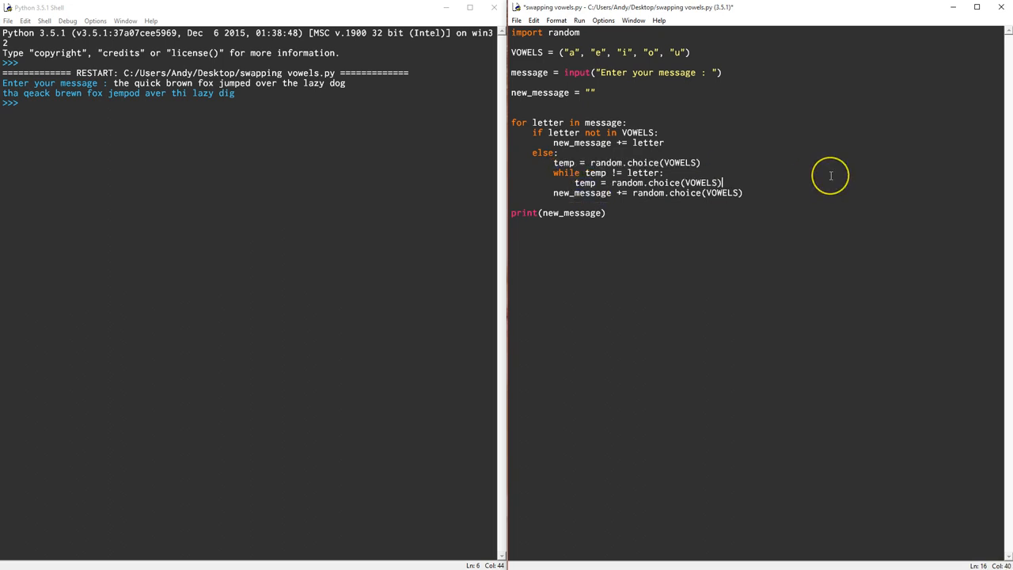
{"action": "key", "text": "Return"}
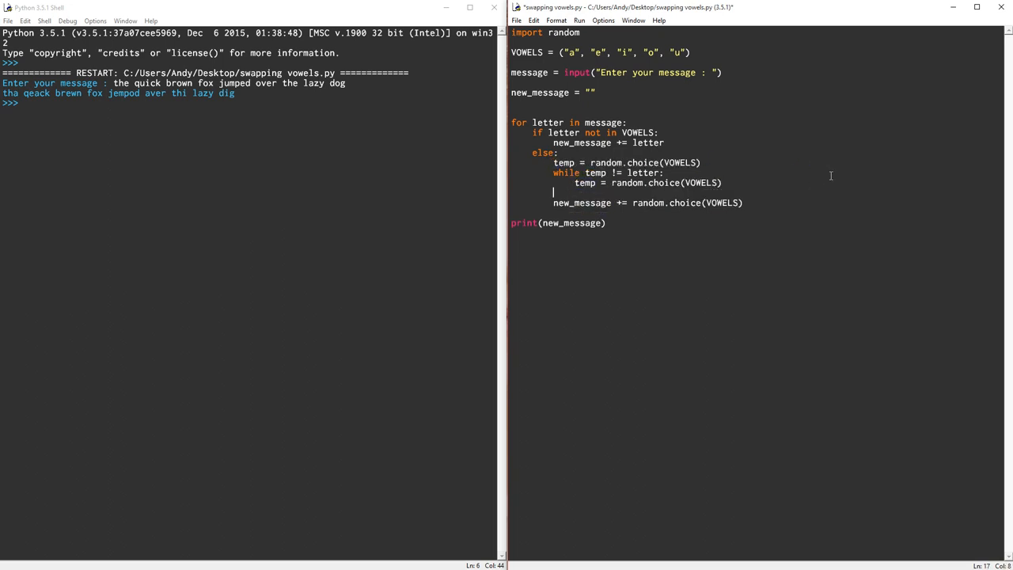
{"action": "type", "text": "else:"}
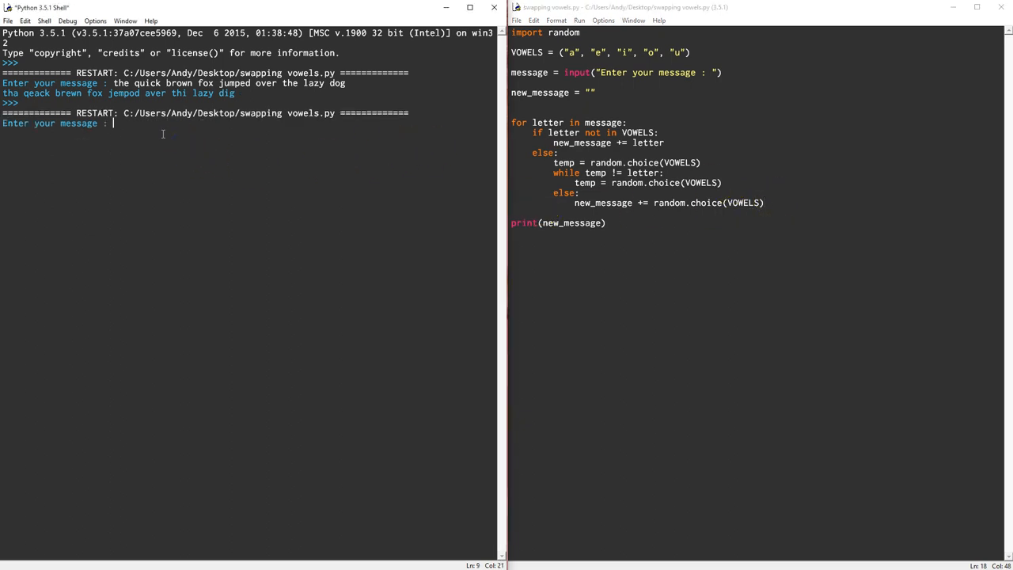
Step: Submit 'the quick brown fox jumped over the lazy dog' to the rerun script
{"action": "type", "text": "the quick"}
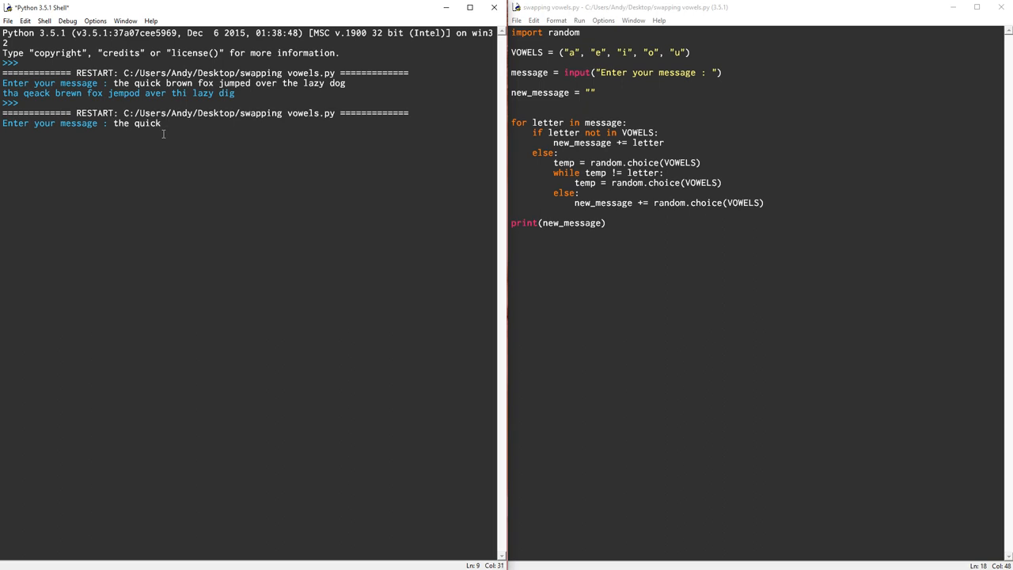
{"action": "type", "text": "brown fox jumped over the laxy"}
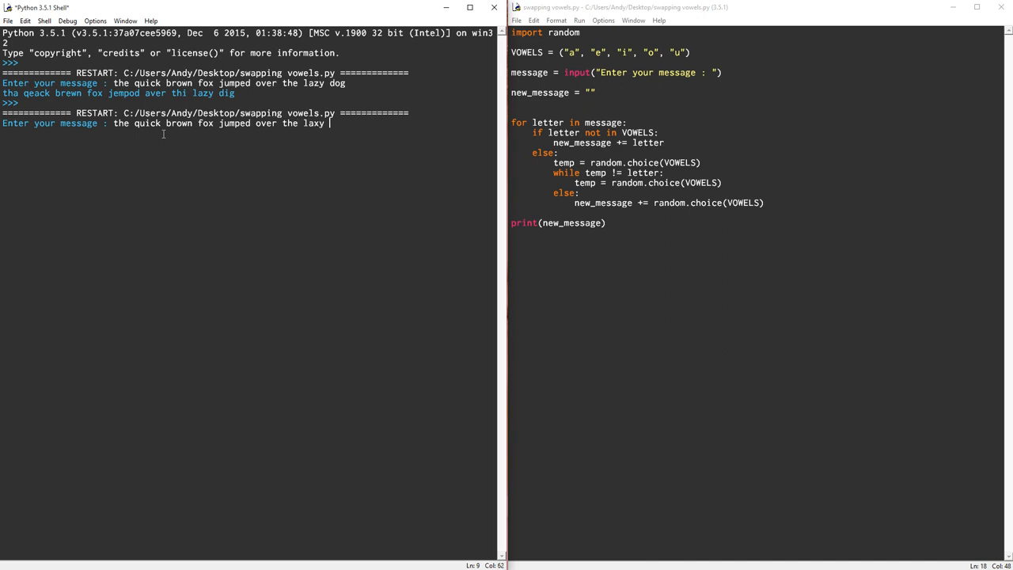
{"action": "type", "text": "dog"}
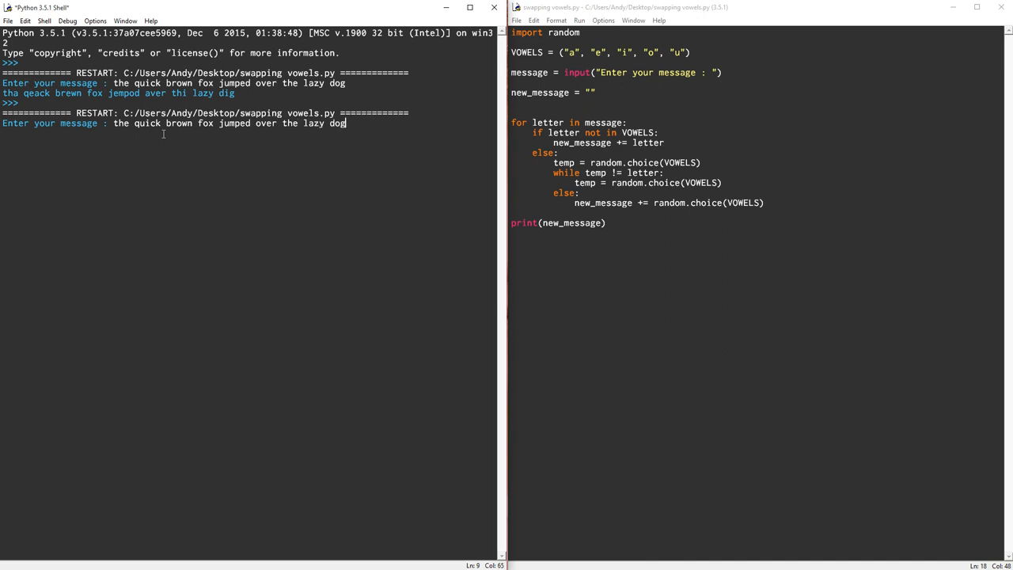
{"action": "key", "text": "Return"}
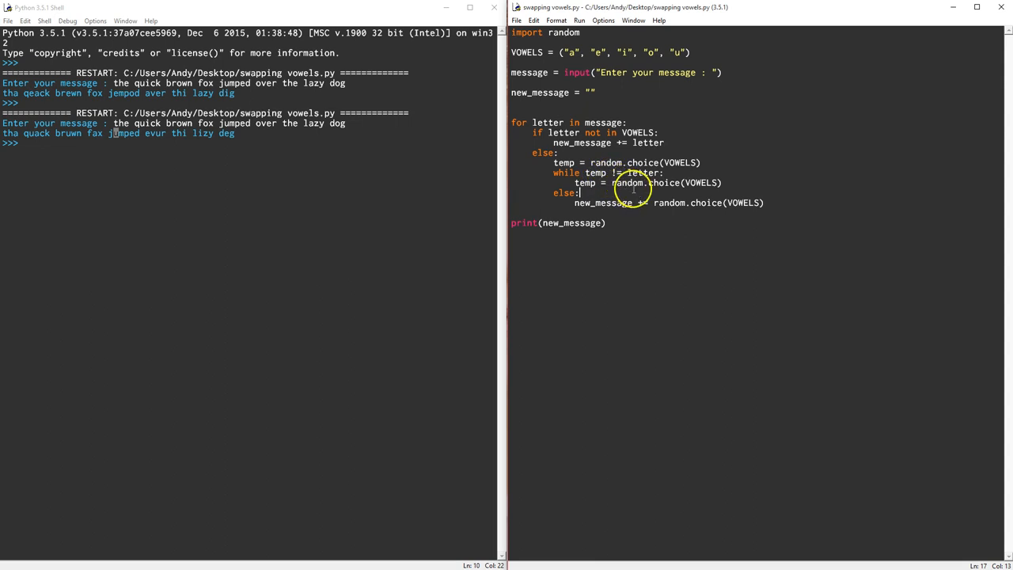
Step: Replace random.choice(VOWELS) on the else line with temp, save and rerun
{"action": "double_click", "coordinate": [710, 203]}
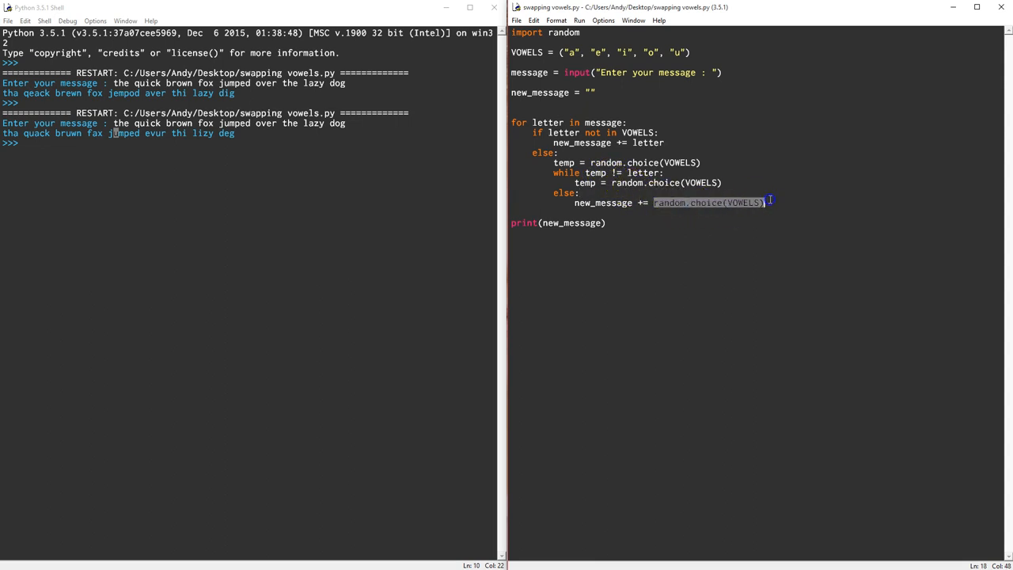
{"action": "type", "text": "temp"}
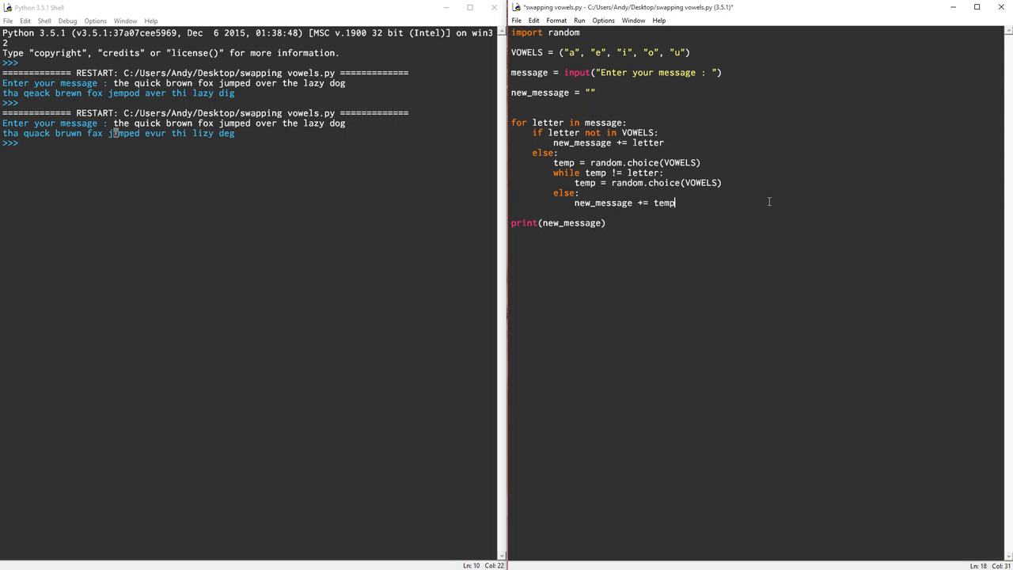
{"action": "double_click", "coordinate": [662, 203]}
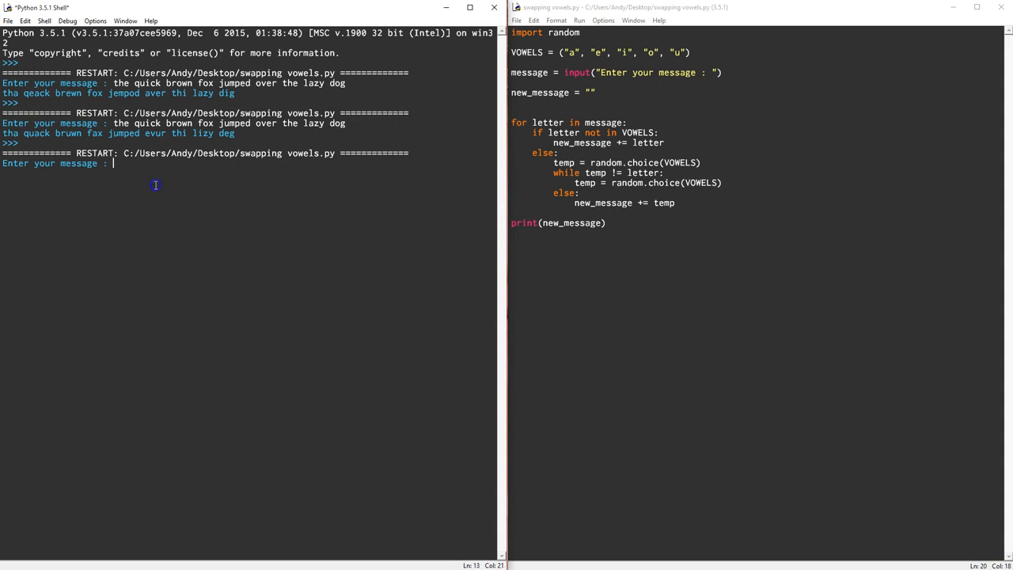
Step: Enter the quick brown fox sentence again; it comes back with vowels unchanged
{"action": "type", "text": "the"}
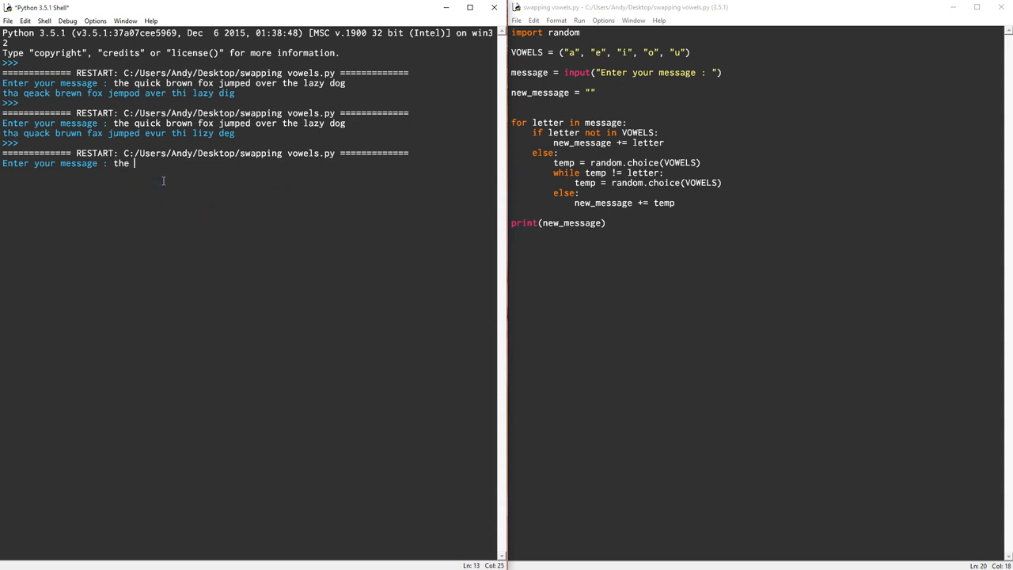
{"action": "type", "text": "quickk"}
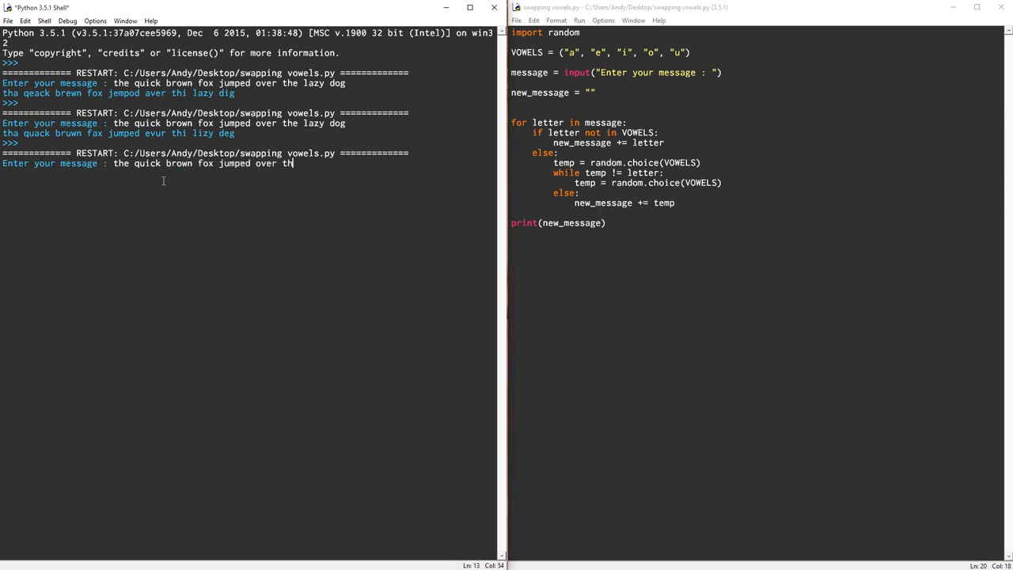
{"action": "type", "text": "e lazy dog"}
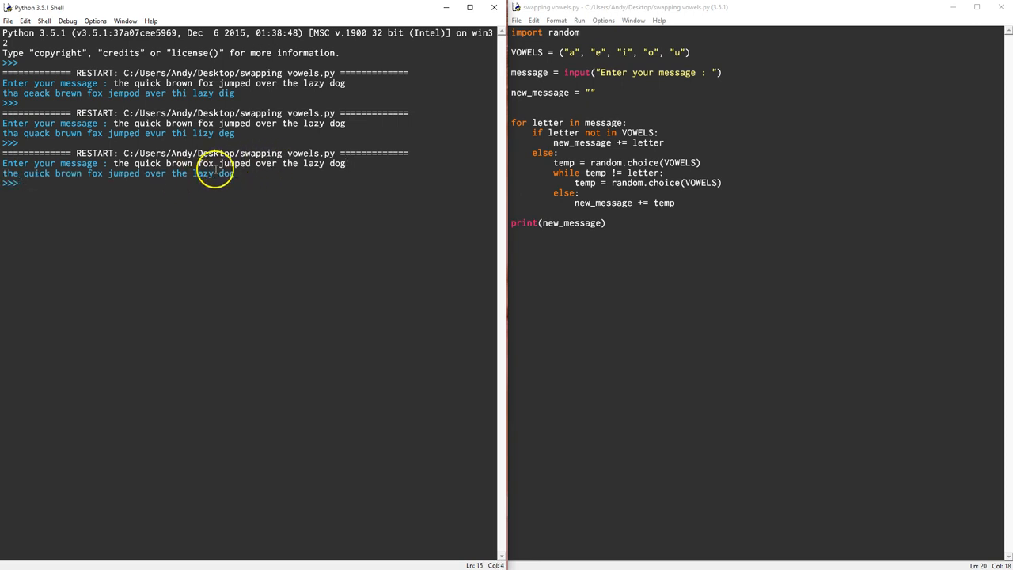
{"action": "mouse_move", "coordinate": [589, 211]}
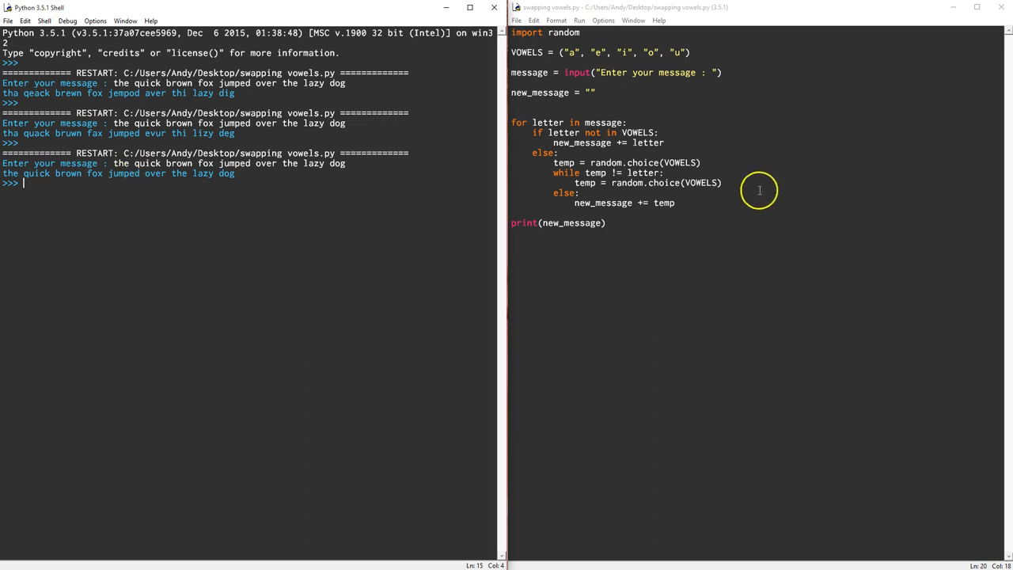
Step: Change the while condition from '!=' to '==' in the script, save and rerun
{"action": "left_click", "coordinate": [674, 202]}
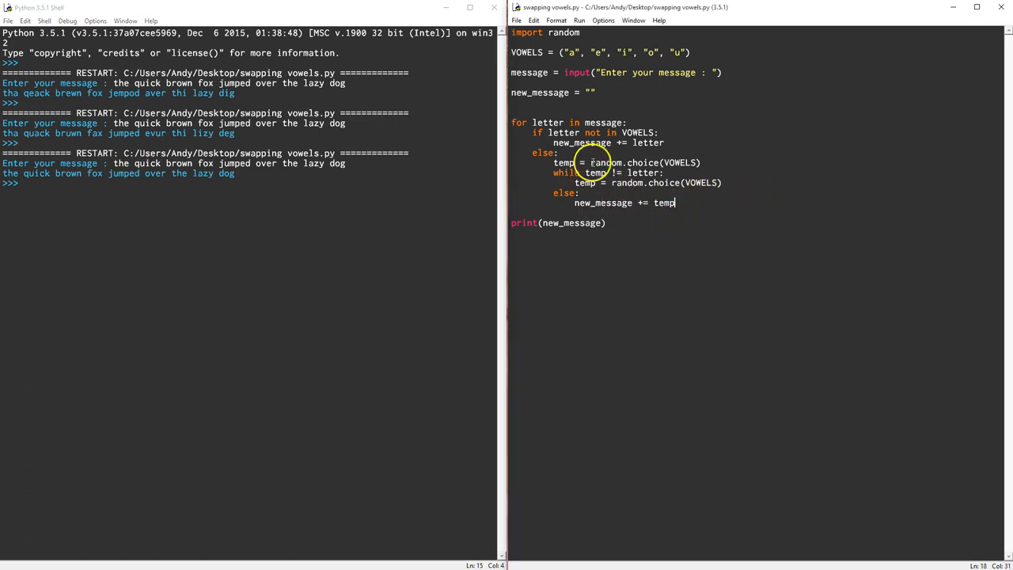
{"action": "mouse_move", "coordinate": [646, 172]}
{"action": "type", "text": "="}
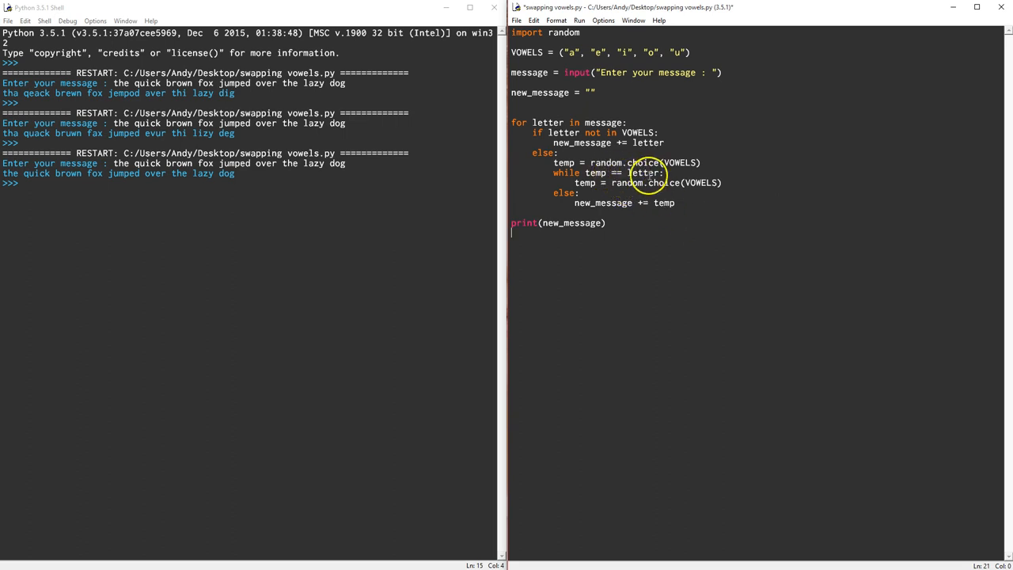
{"action": "mouse_move", "coordinate": [557, 172]}
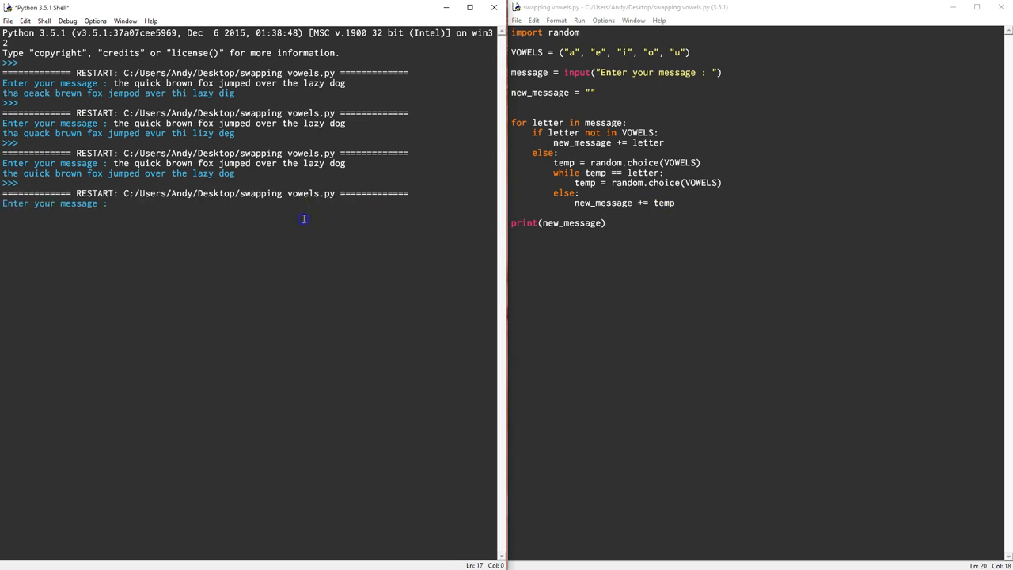
Step: Enter 'the quick brown fox jumped over the lazy dog!!' and get vowel-swapped output
{"action": "left_click", "coordinate": [112, 203]}
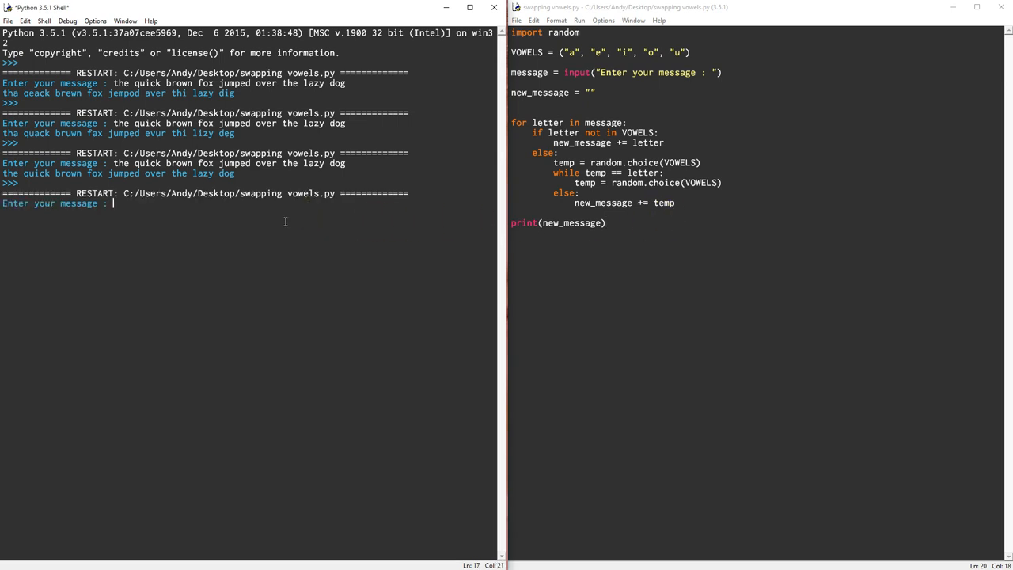
{"action": "type", "text": "the qui"}
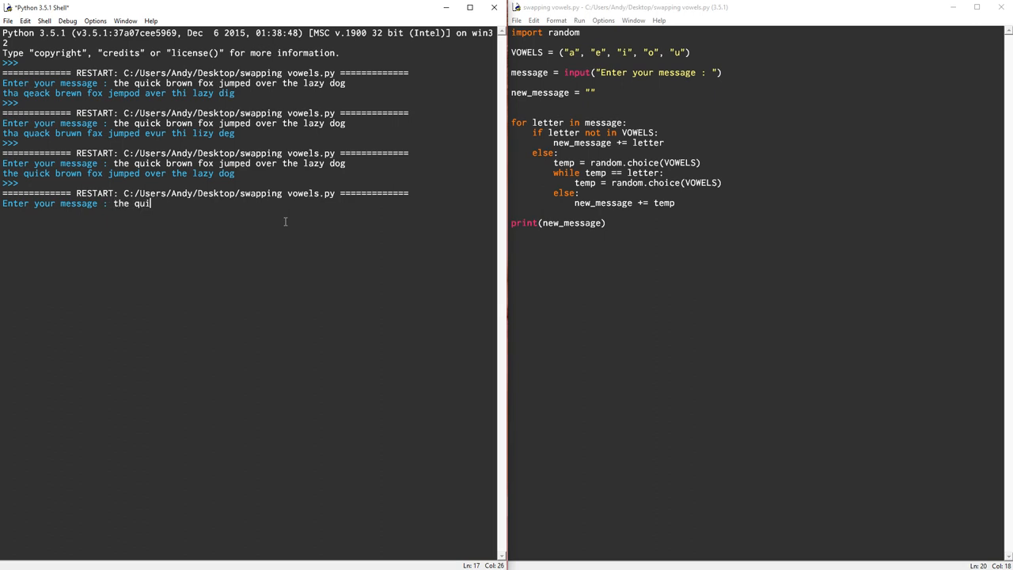
{"action": "type", "text": "ck brown"}
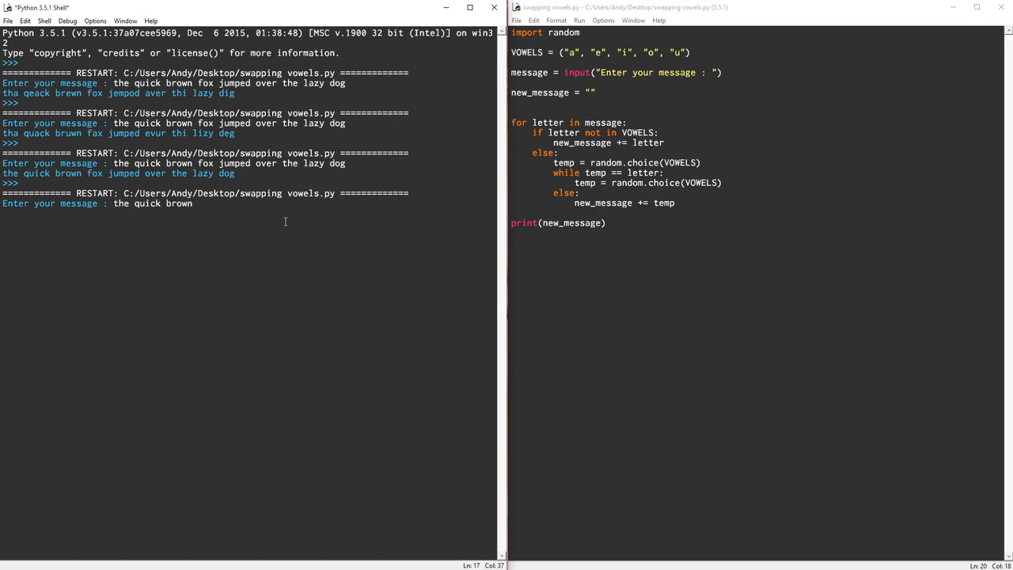
{"action": "type", "text": "fox jumped over the lazy dog!!"}
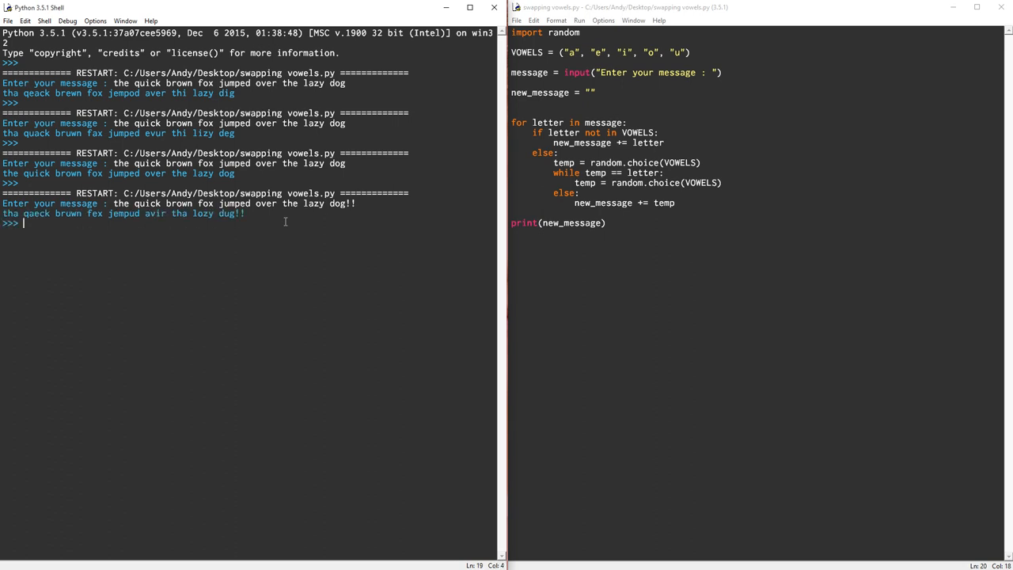
{"action": "mouse_move", "coordinate": [114, 214]}
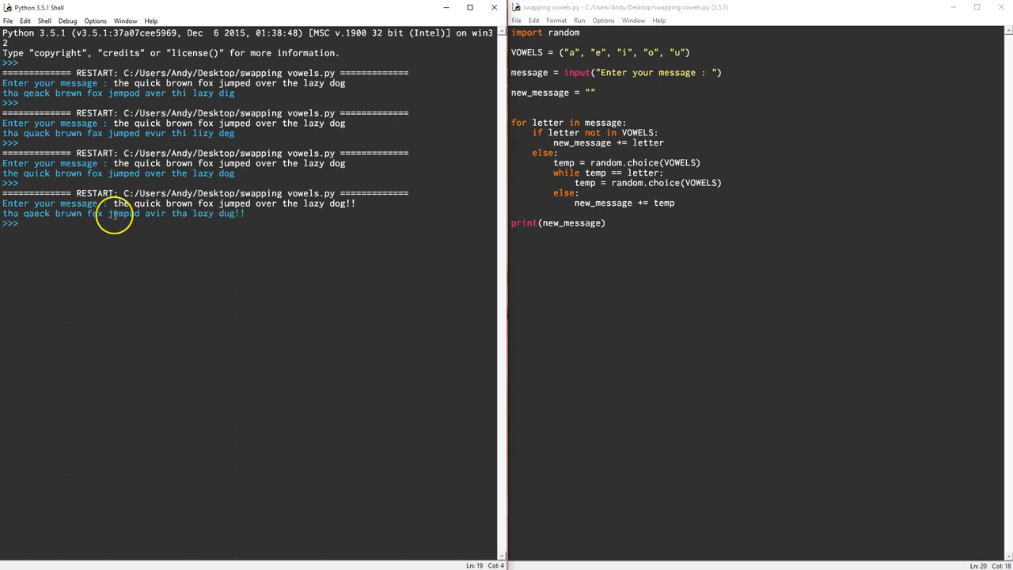